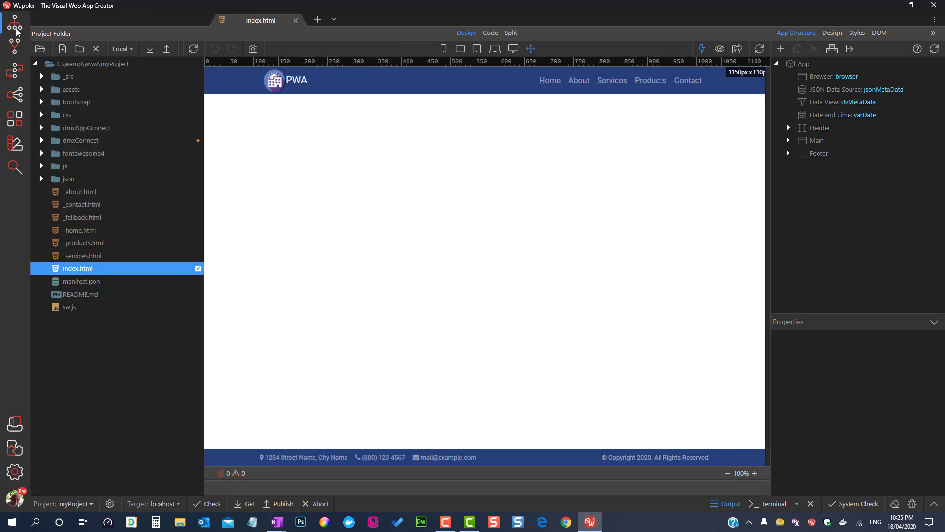
# Open metadata.json from the json folder to view page ids, titles and descriptions
pyautogui.click(68, 179)
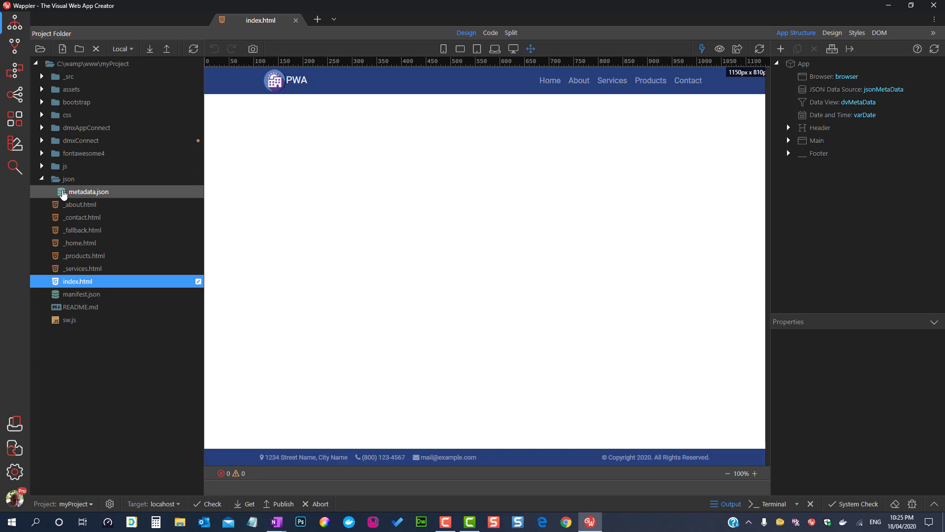
pyautogui.doubleClick(88, 192)
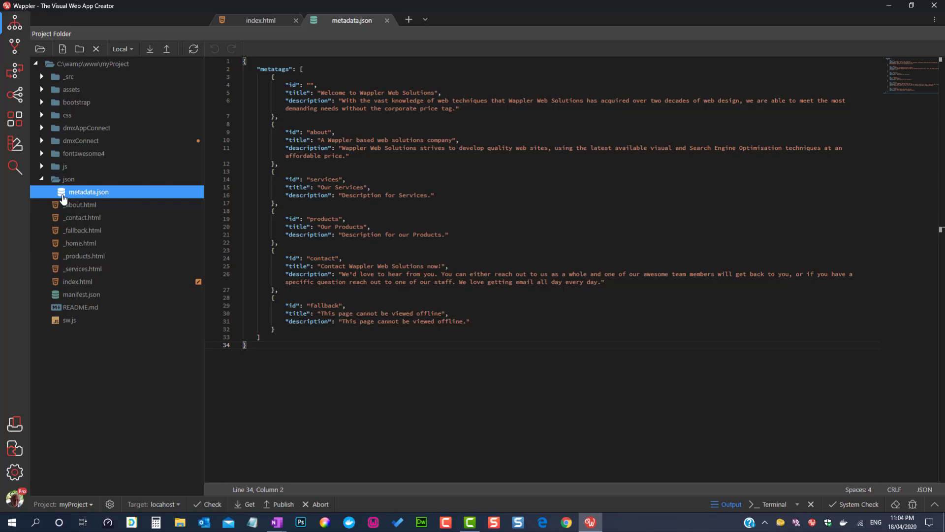
pyautogui.moveTo(110, 503)
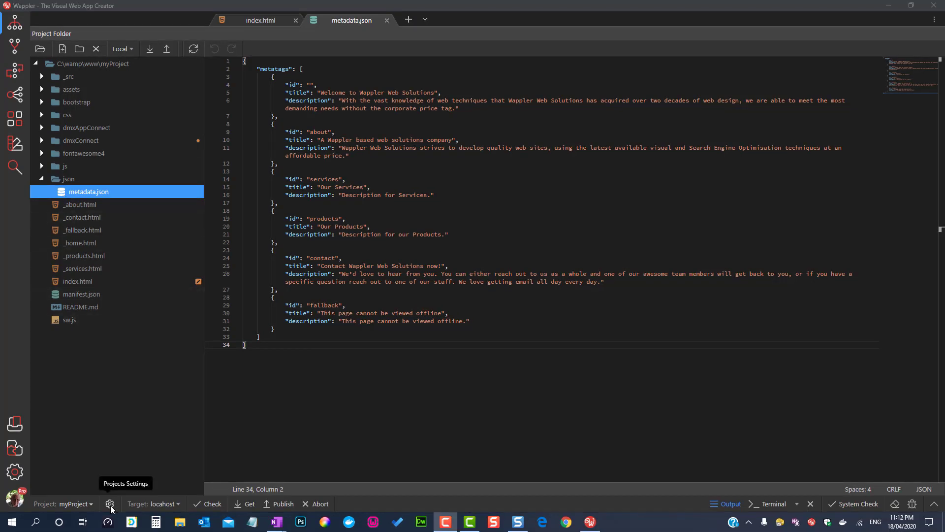
pyautogui.click(110, 503)
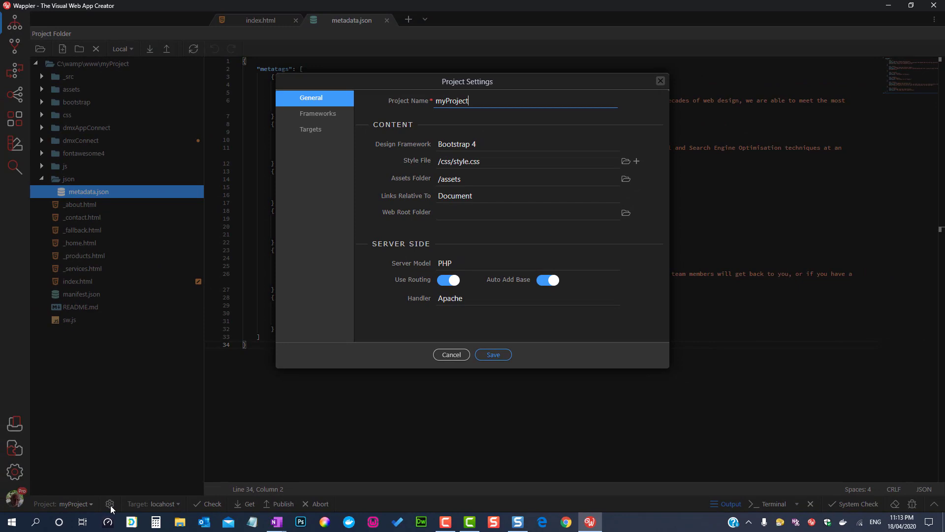
pyautogui.click(450, 354)
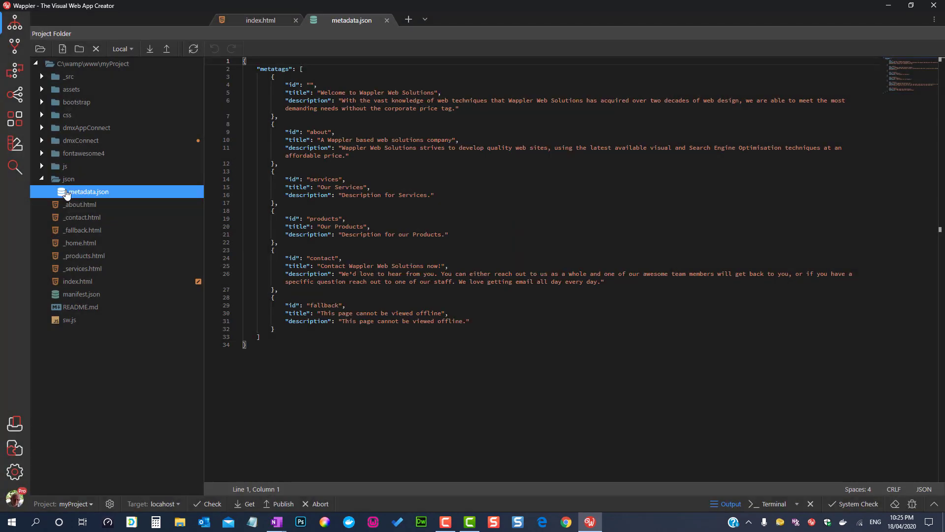
pyautogui.rightClick(91, 64)
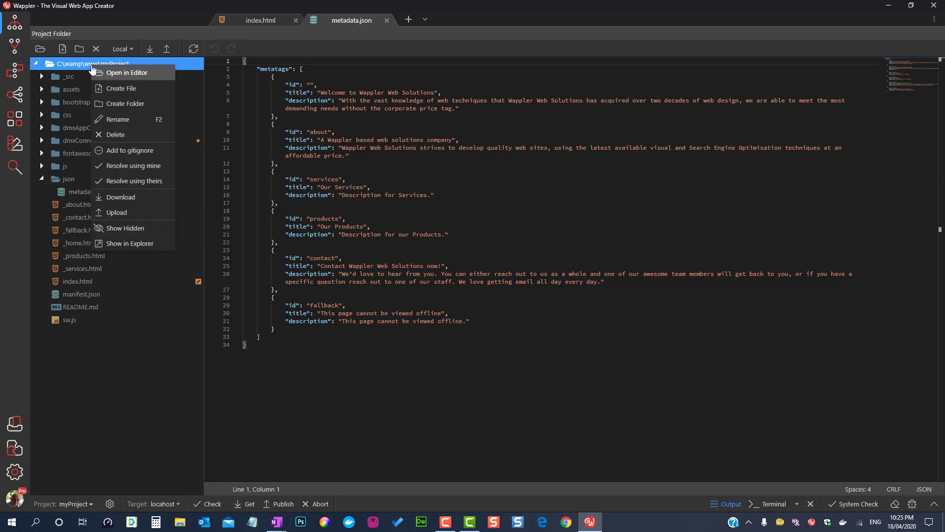
pyautogui.moveTo(123, 228)
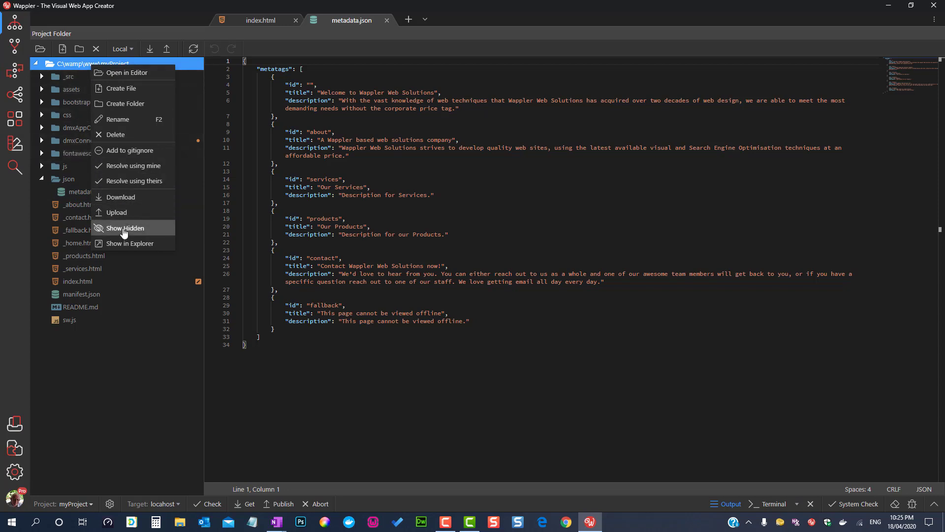
# Show hidden project files, open the .htaccess routing rules and expand the .wappler folder
pyautogui.click(126, 228)
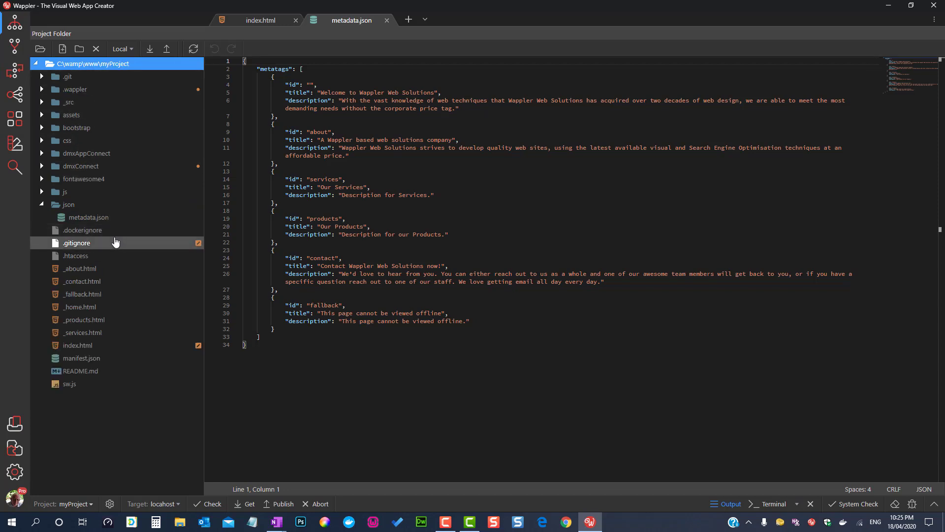
pyautogui.click(78, 255)
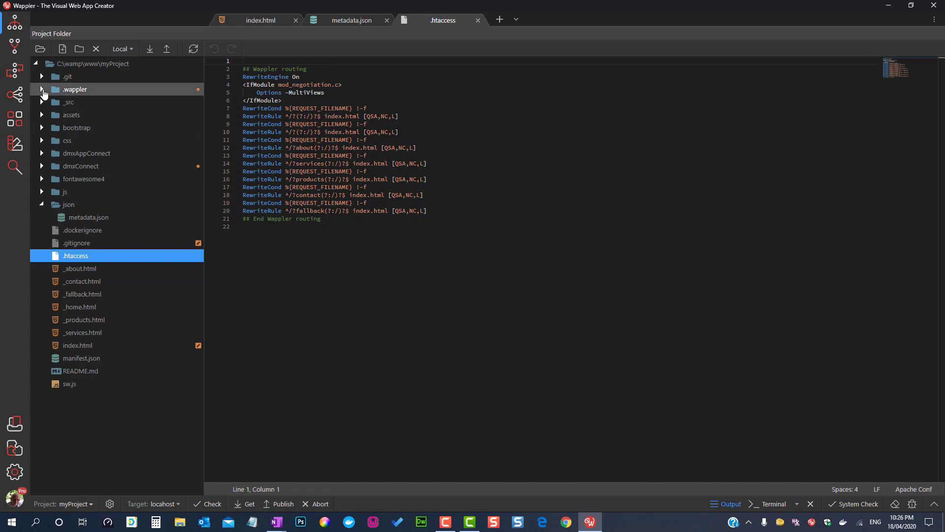
pyautogui.click(41, 89)
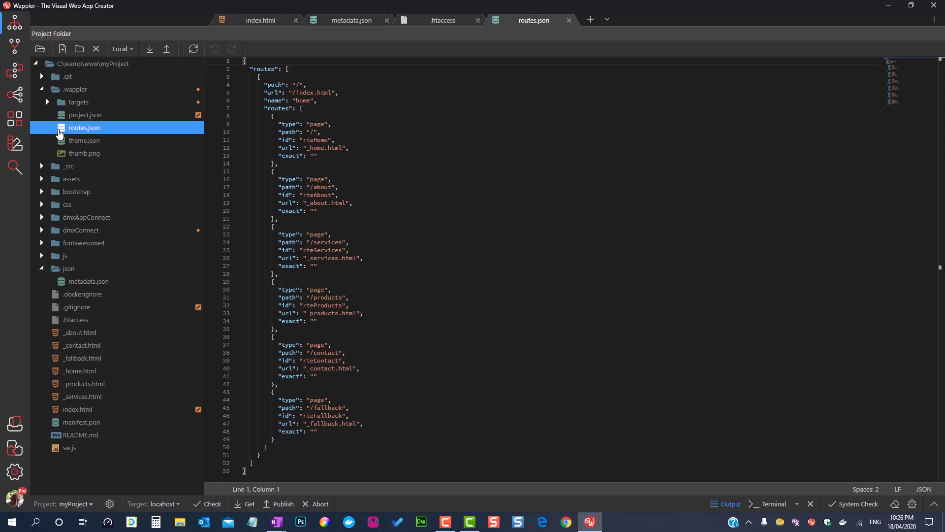
pyautogui.moveTo(14, 95)
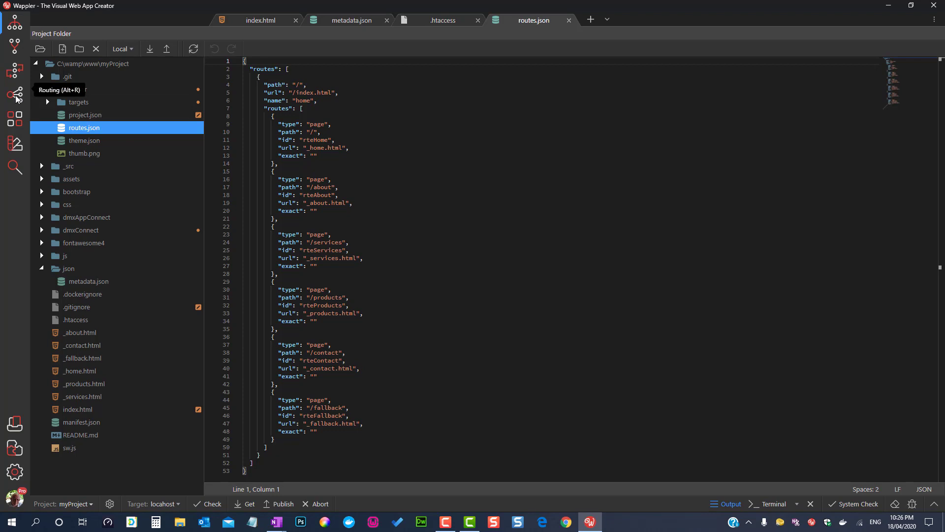
# In the Routes panel, inspect the /about route, then select root / to show index.html
pyautogui.click(14, 95)
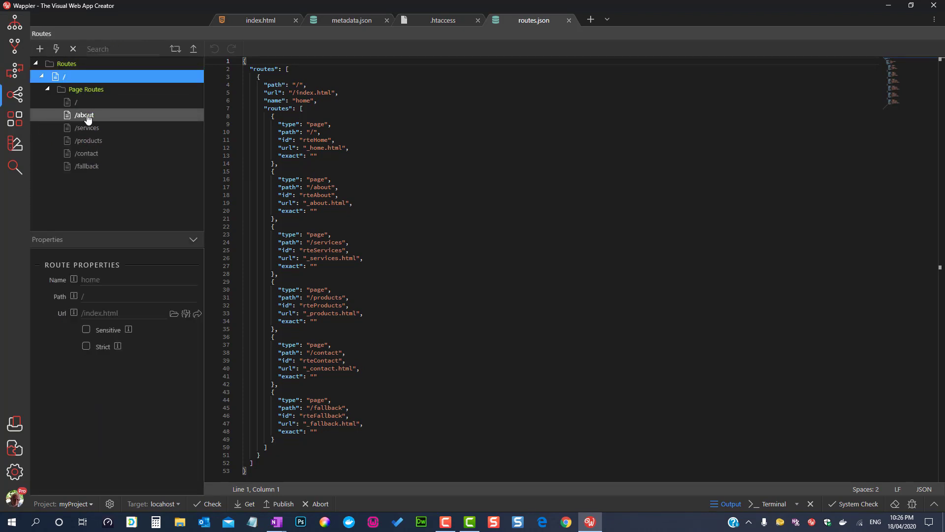
pyautogui.click(86, 114)
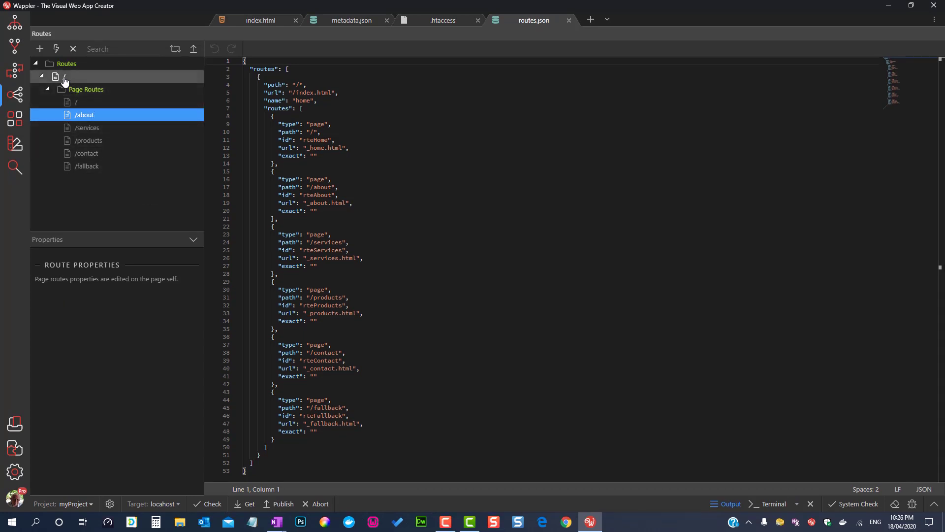
pyautogui.click(77, 76)
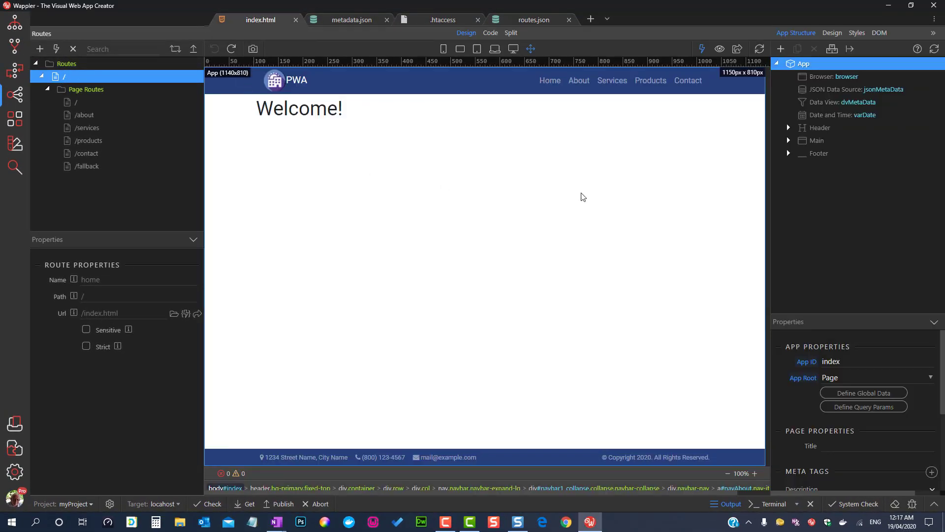
# Select rteAbout under Main, browse its Url file without choosing, showing _about.html content
pyautogui.click(789, 140)
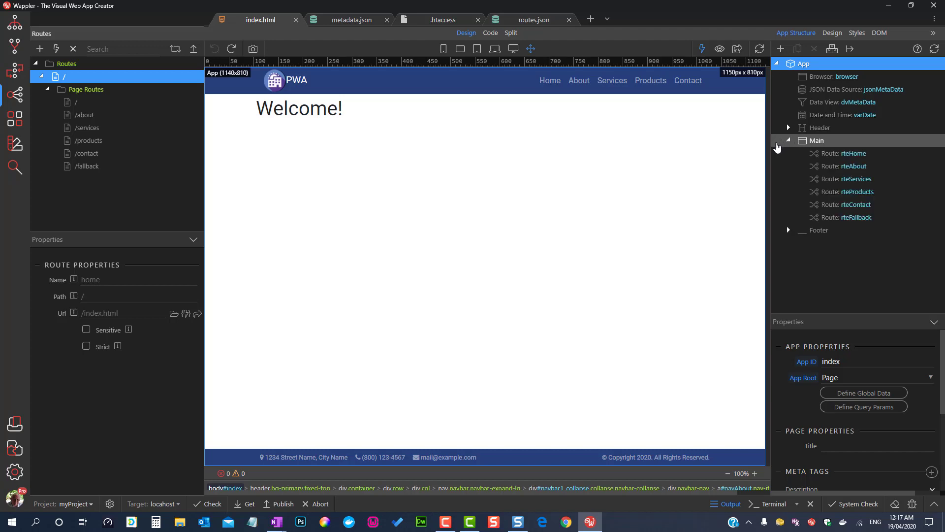
pyautogui.click(854, 166)
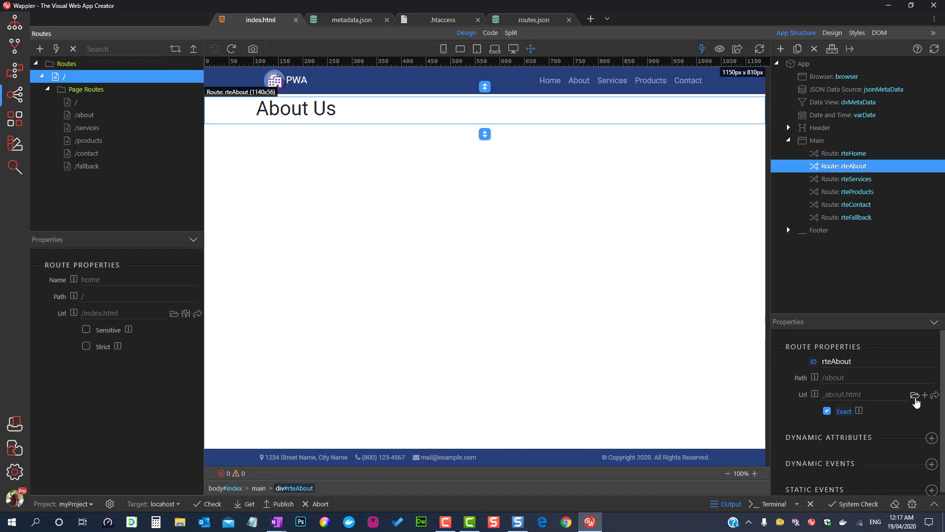
pyautogui.click(913, 396)
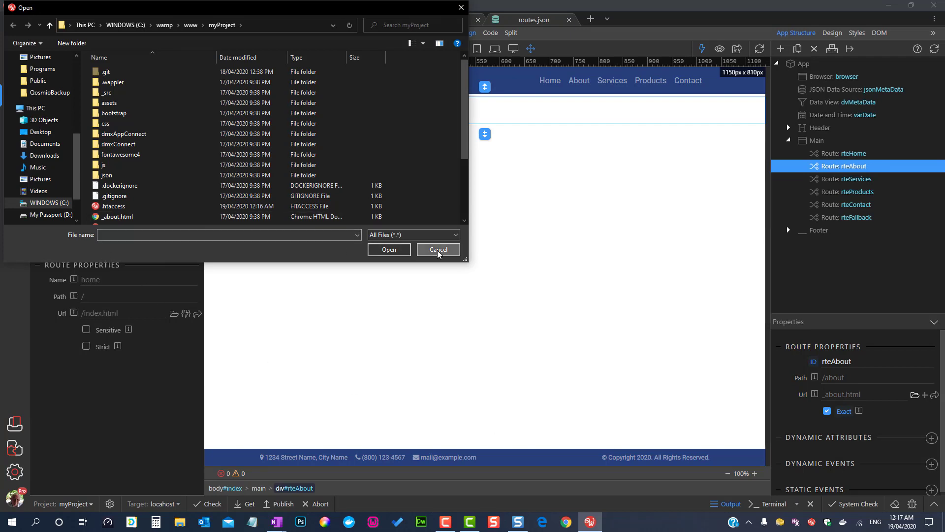
pyautogui.click(438, 250)
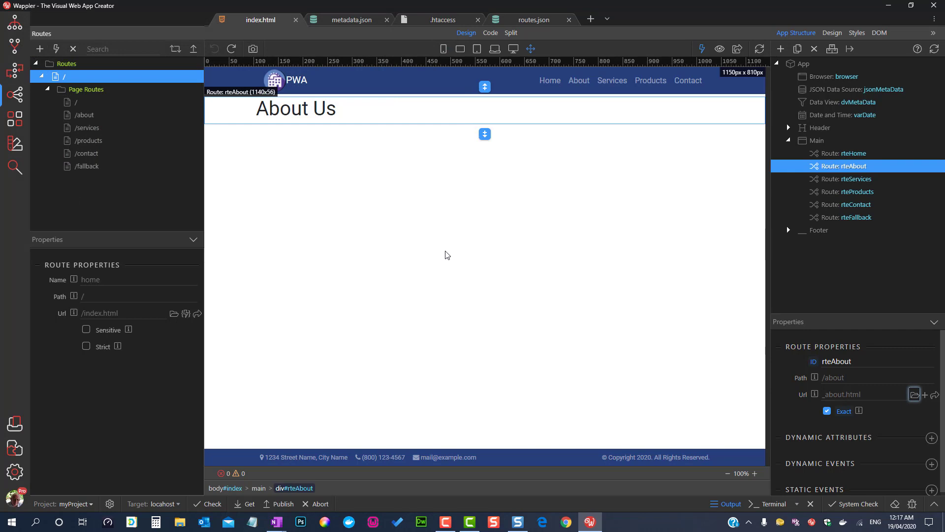
pyautogui.click(578, 80)
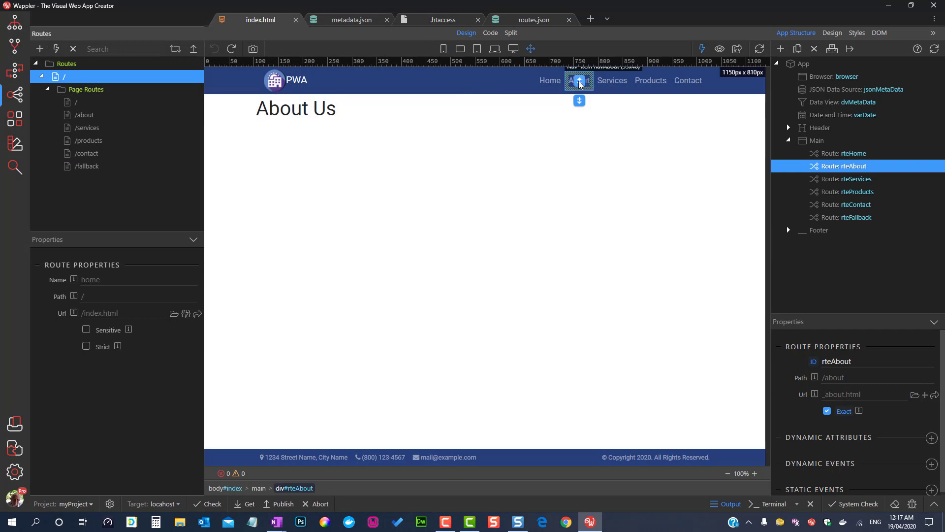
# Inspect the About nav link's ./about target and close the route picker unchanged
pyautogui.click(572, 81)
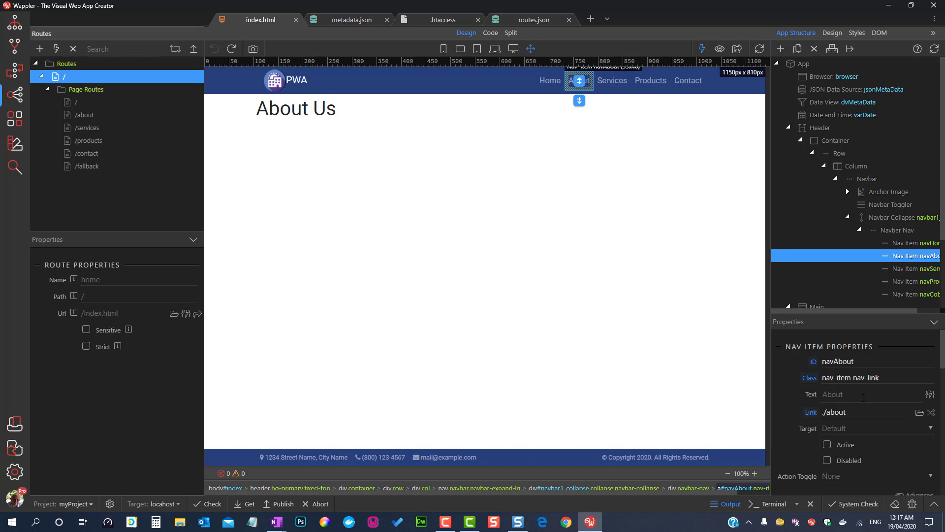
pyautogui.moveTo(892, 432)
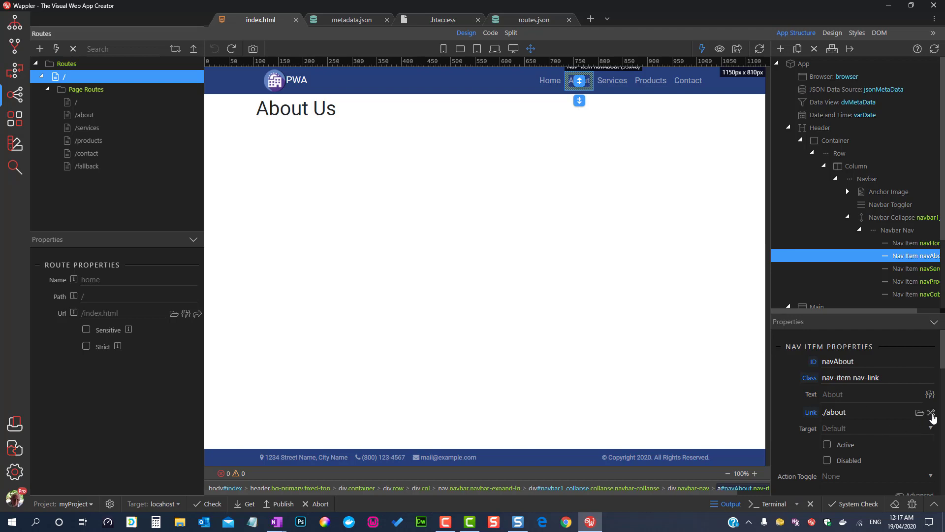
pyautogui.click(920, 413)
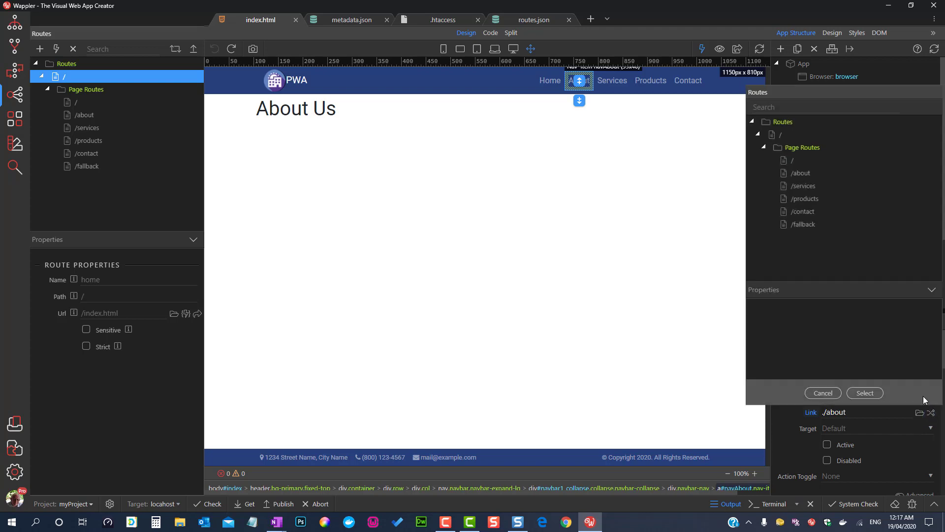
pyautogui.click(801, 172)
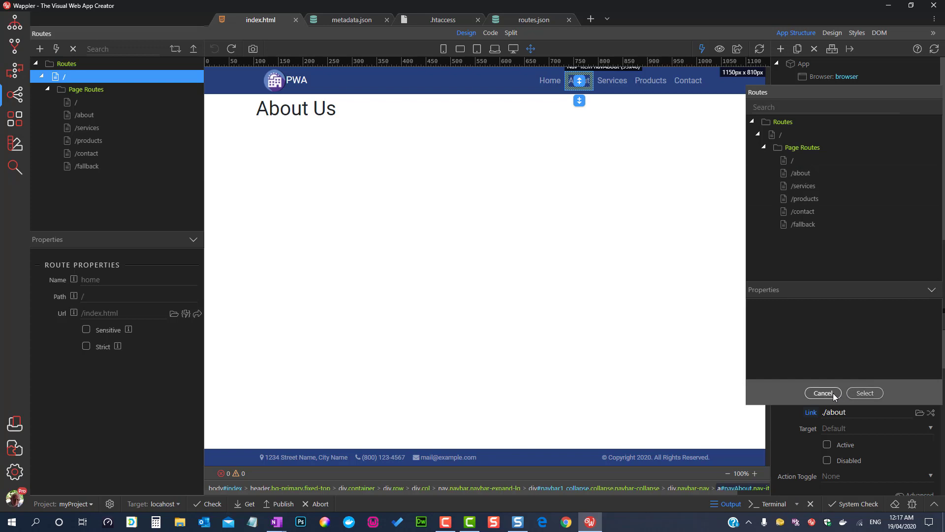
pyautogui.click(822, 392)
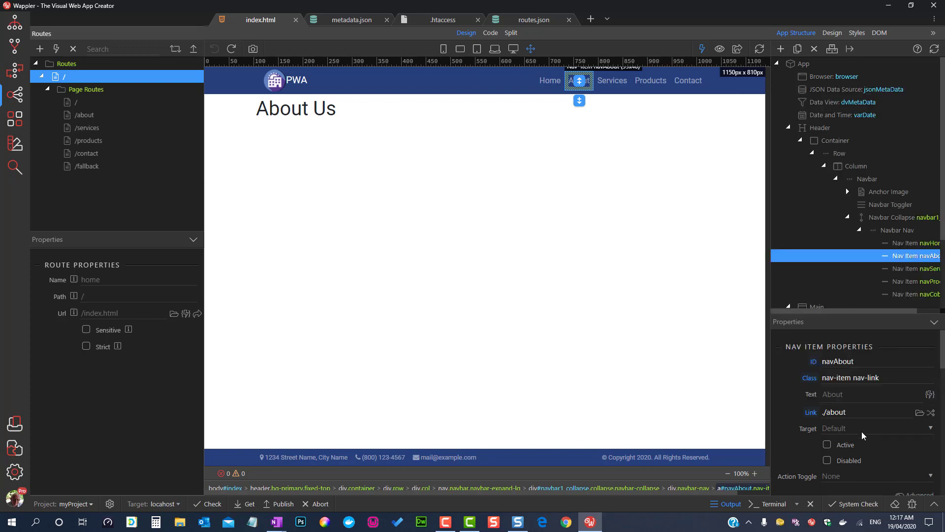
pyautogui.moveTo(863, 436)
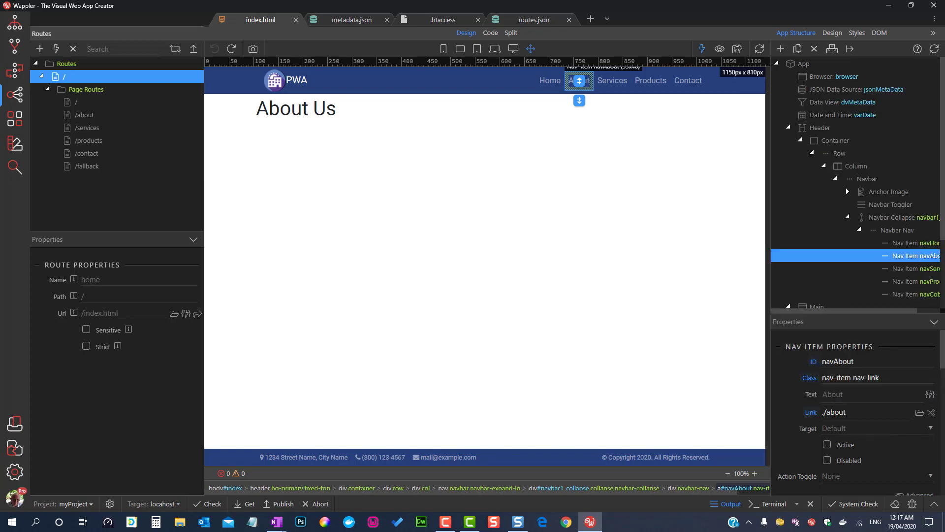